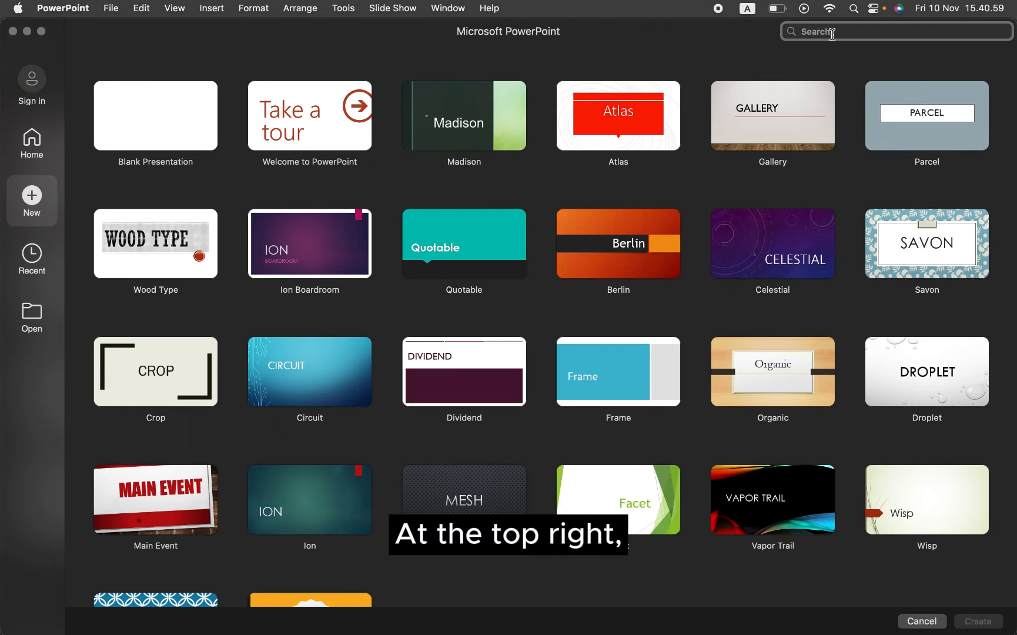
- Search the templates for 'photo album' and choose the Retirement photo album
{"action": "type", "text": "phot"}
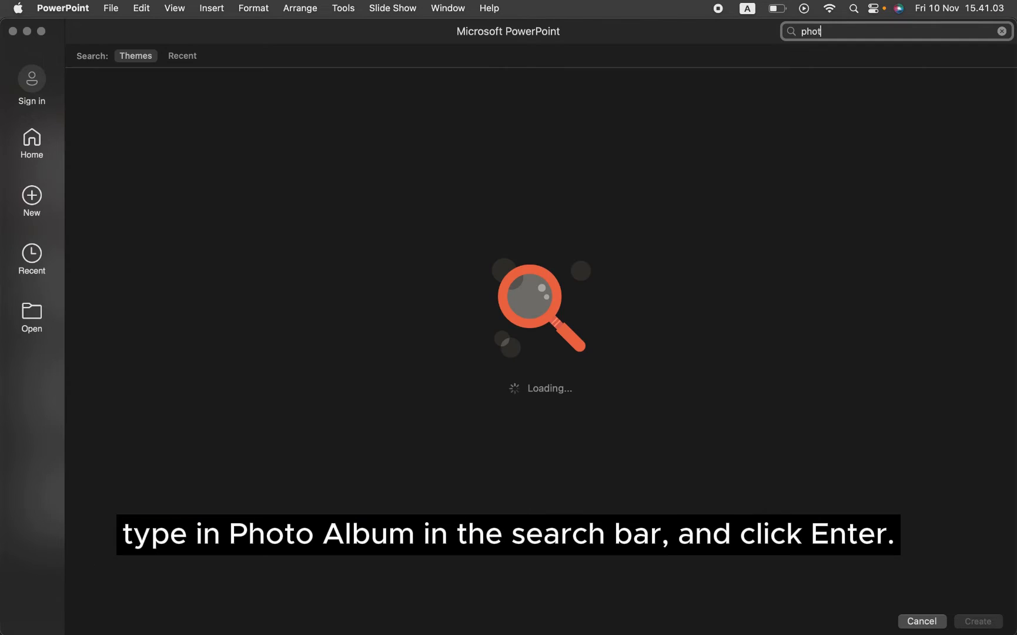
{"action": "key", "text": "Return"}
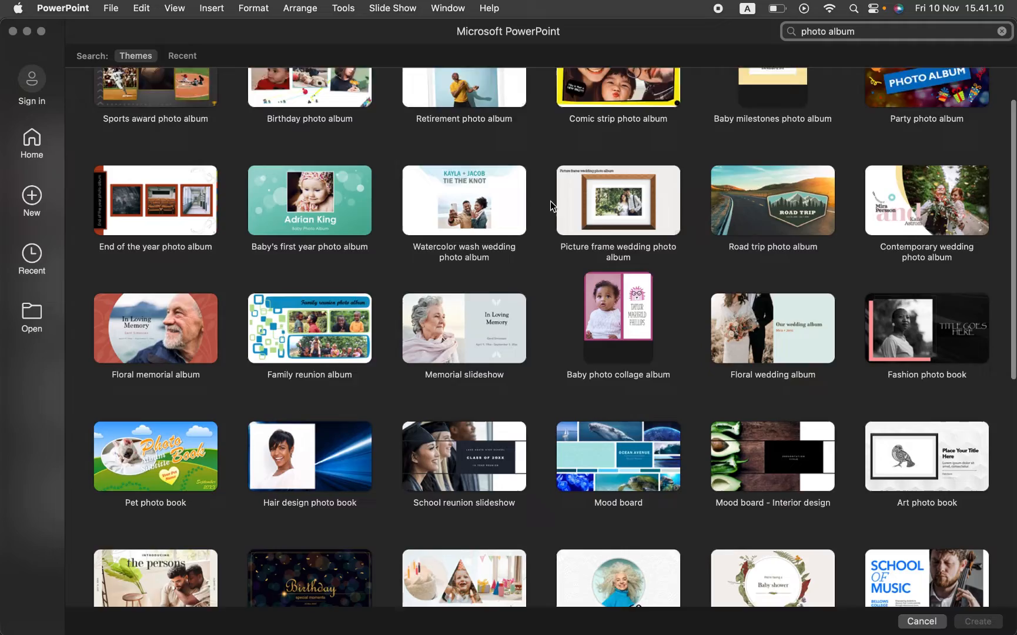
{"action": "scroll", "scroll_direction": "down", "scroll_amount": 3}
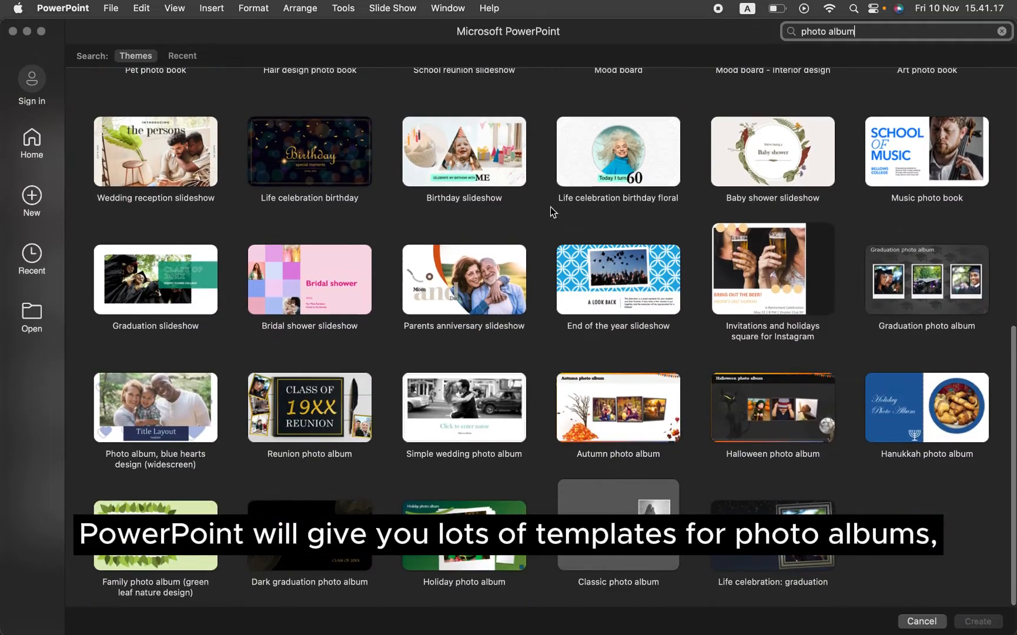
{"action": "scroll", "scroll_direction": "up", "scroll_amount": 3}
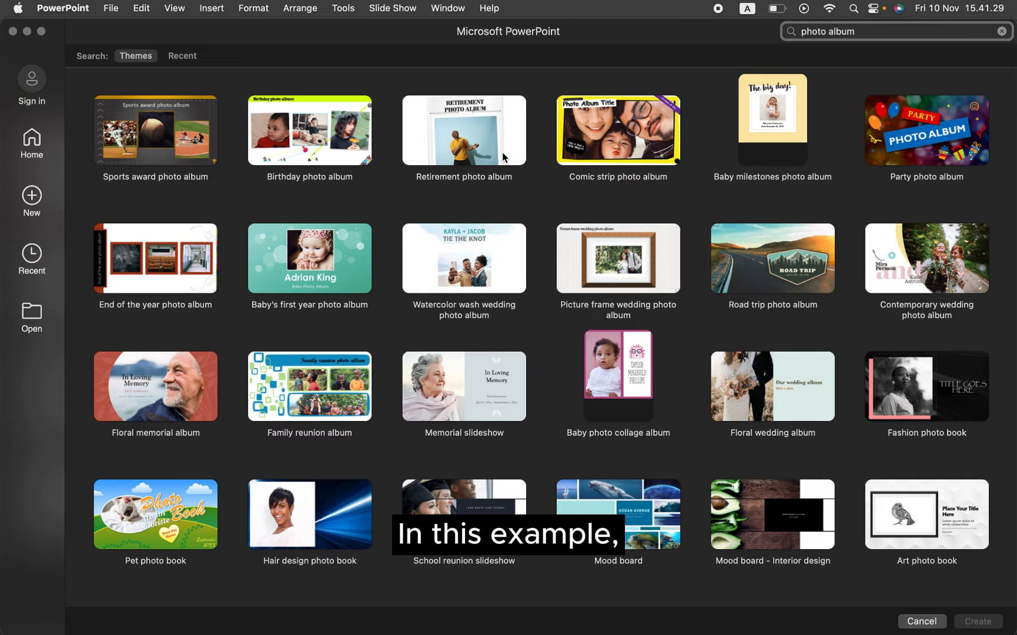
{"action": "left_click", "coordinate": [463, 131]}
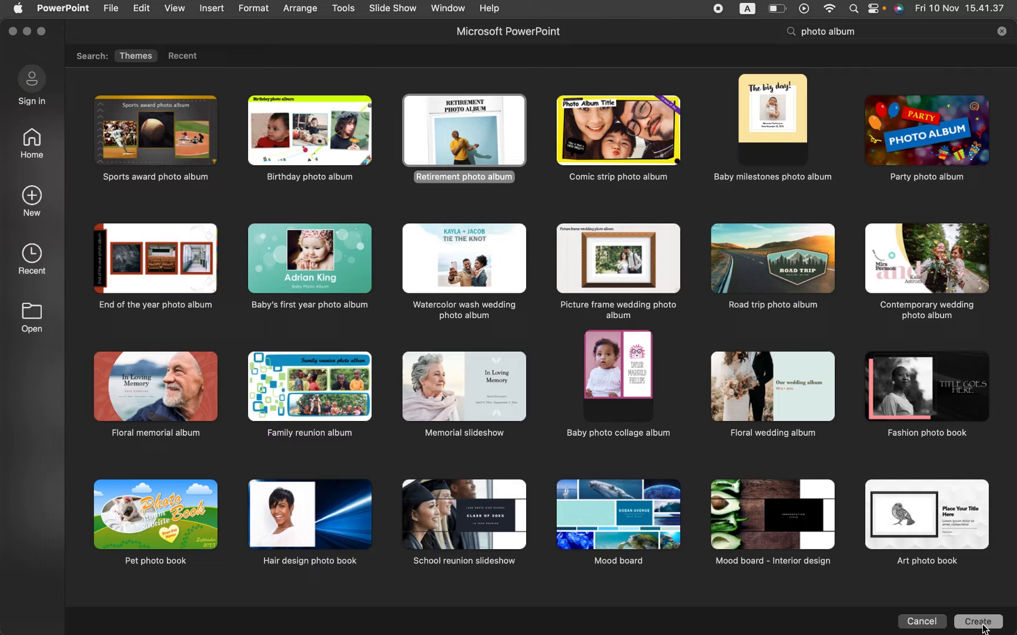
- Create a presentation from the Retirement template and title it 'ITEL LEARNING SYSTEMS'
{"action": "left_click", "coordinate": [976, 621]}
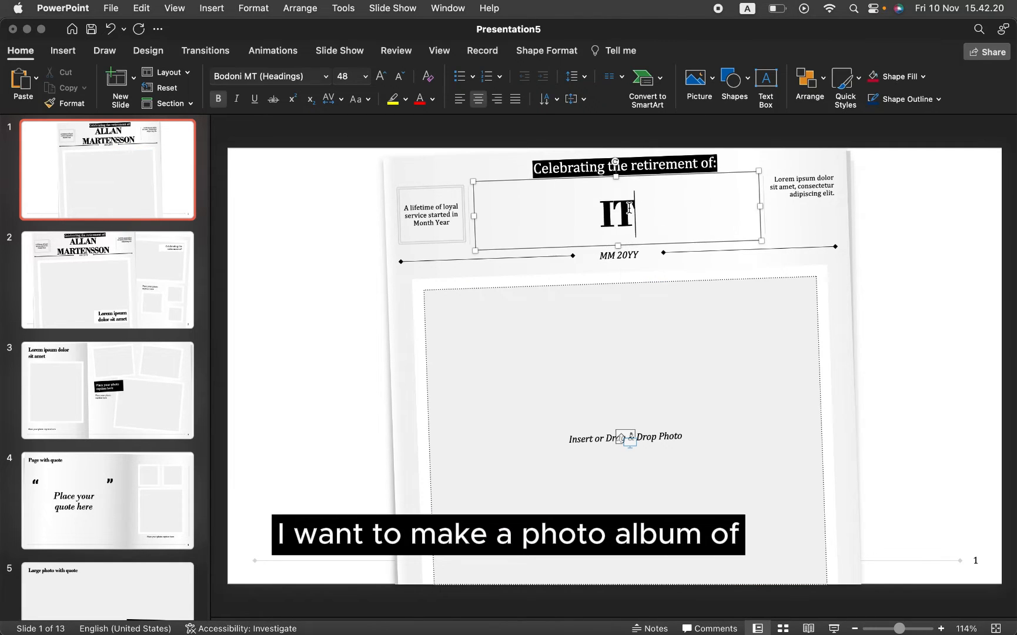
{"action": "type", "text": "ITEL LEARNING SYSTEMS"}
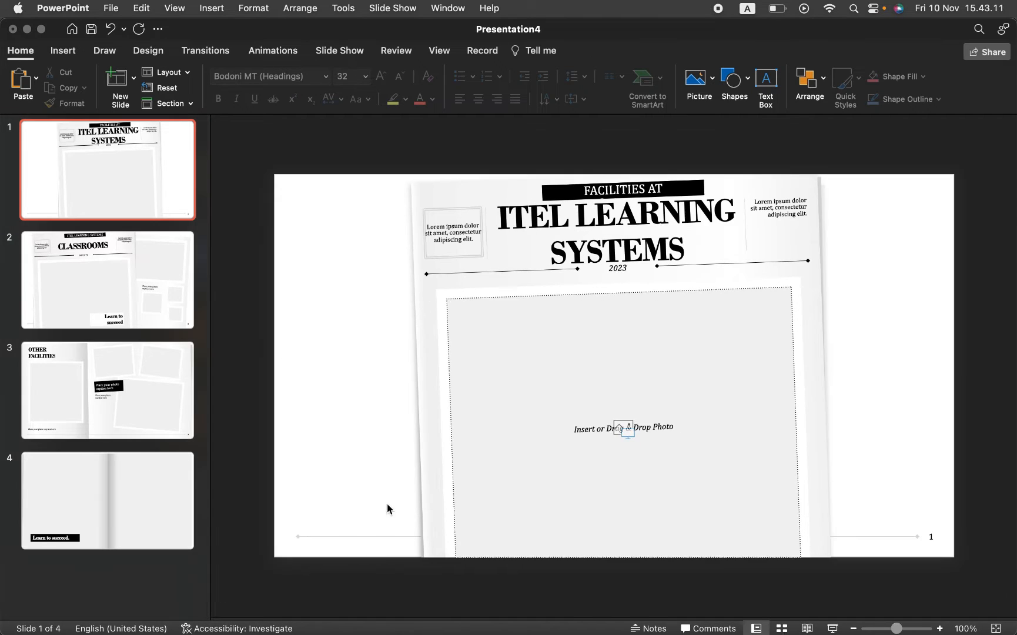
{"action": "left_click", "coordinate": [107, 501]}
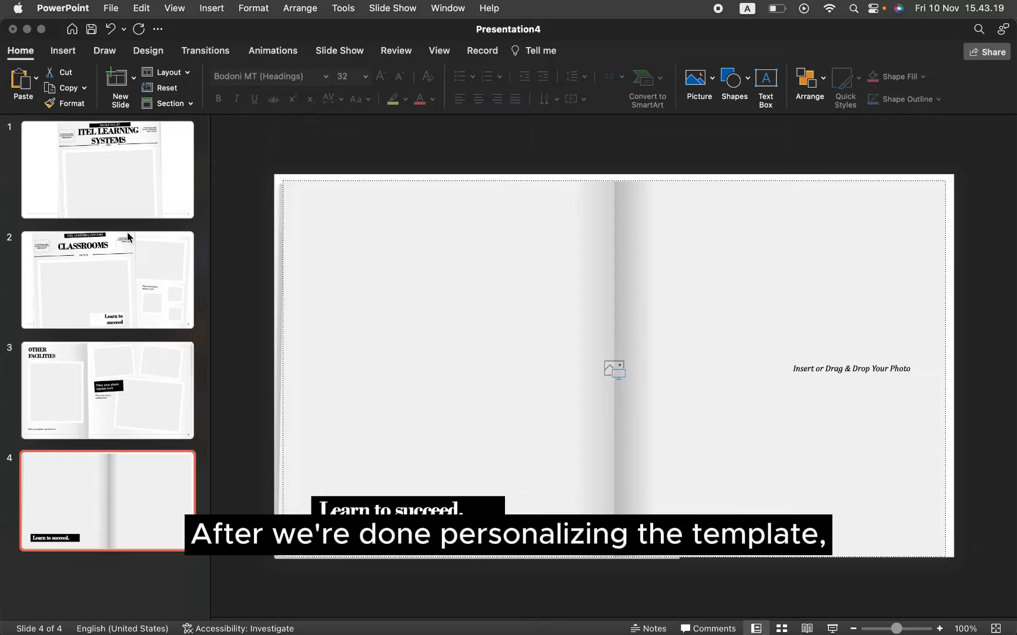
{"action": "left_click", "coordinate": [107, 170]}
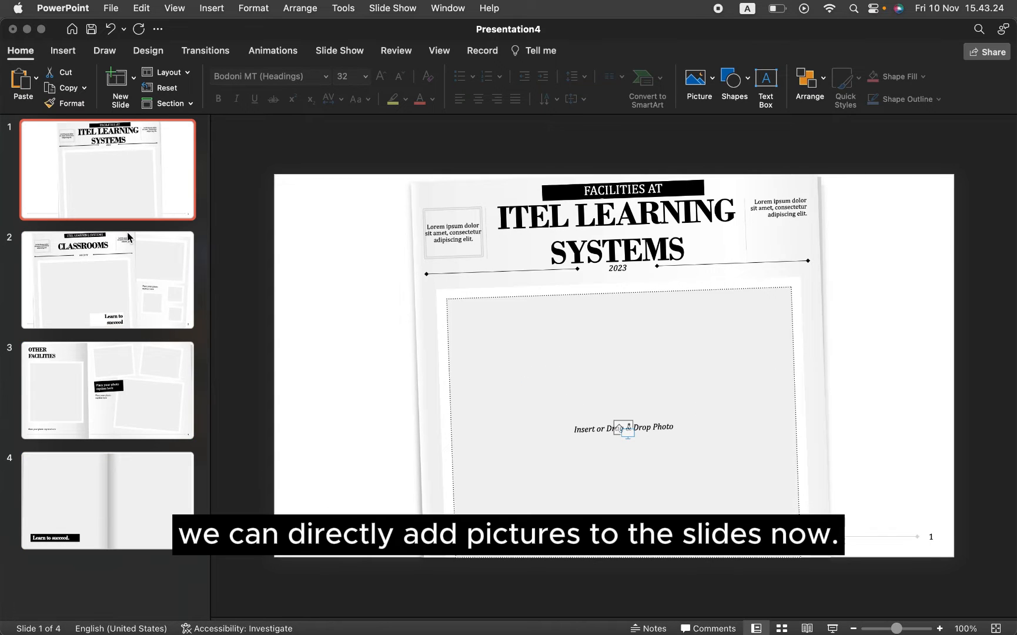
{"action": "mouse_move", "coordinate": [660, 447]}
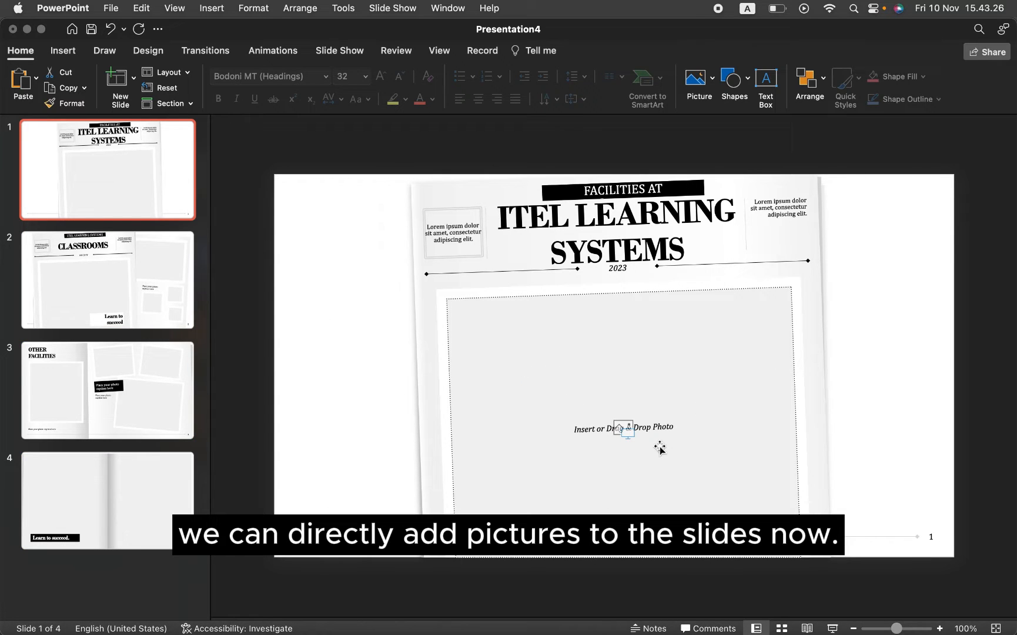
{"action": "mouse_move", "coordinate": [623, 429]}
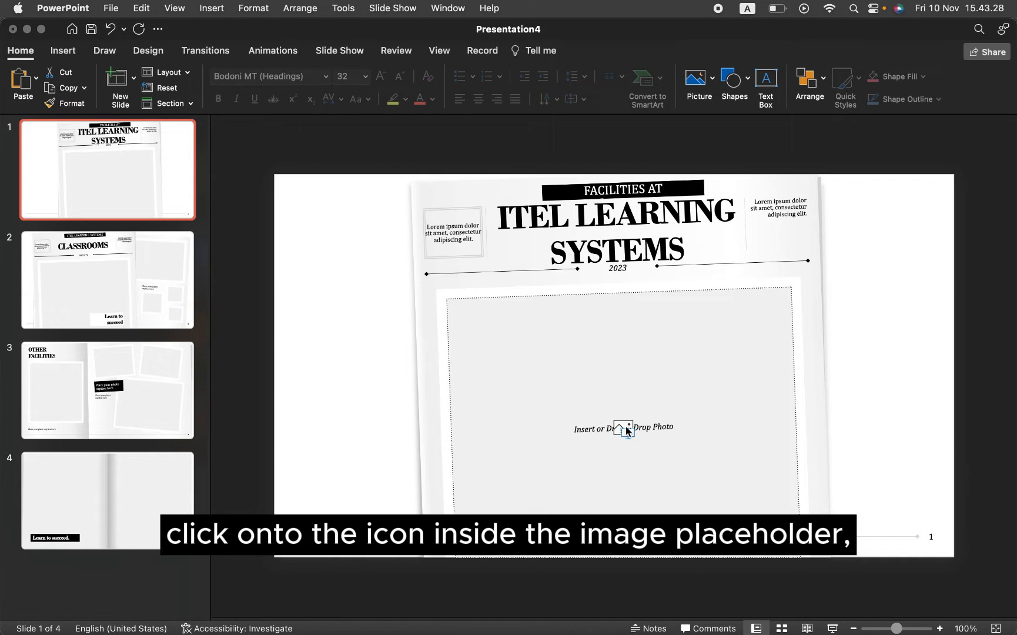
- Insert 'webp 3.webp' into the cover slide's photo placeholder, then move to the Classrooms slide
{"action": "left_click", "coordinate": [620, 428]}
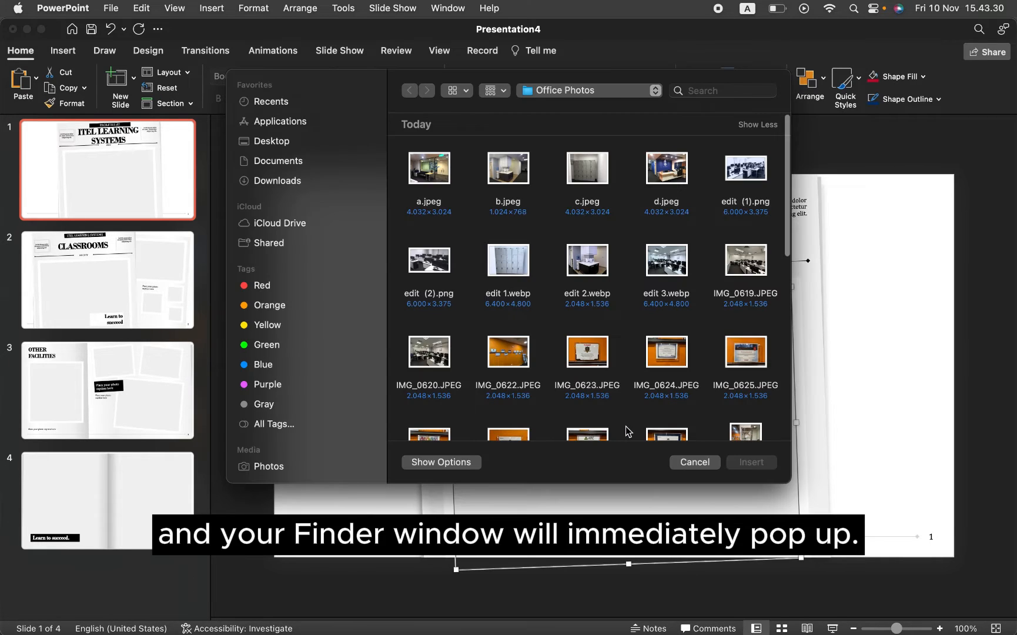
{"action": "scroll", "scroll_direction": "down", "scroll_amount": 3}
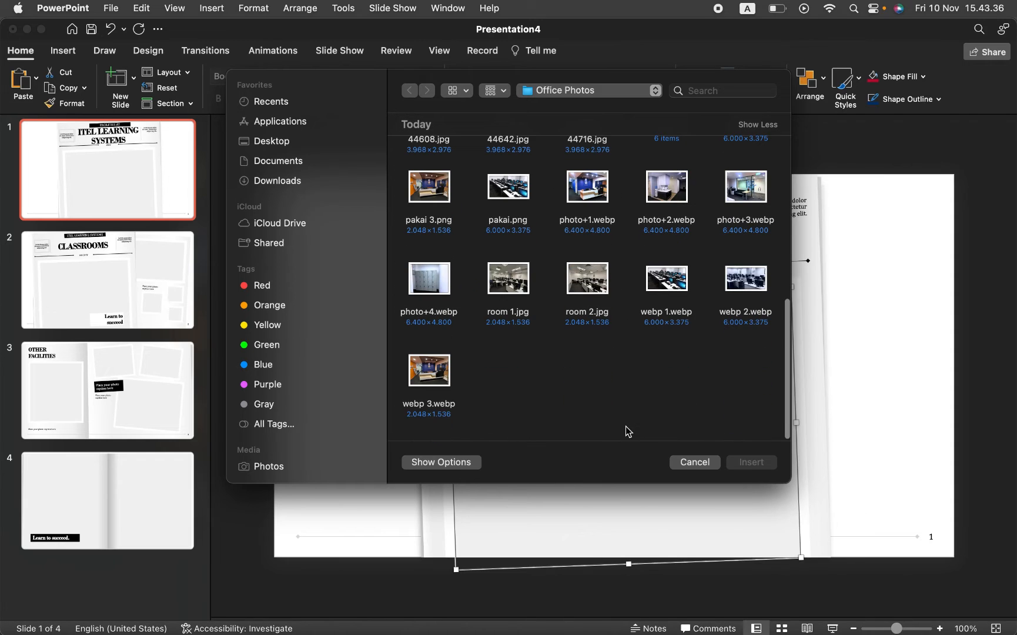
{"action": "left_click", "coordinate": [429, 370]}
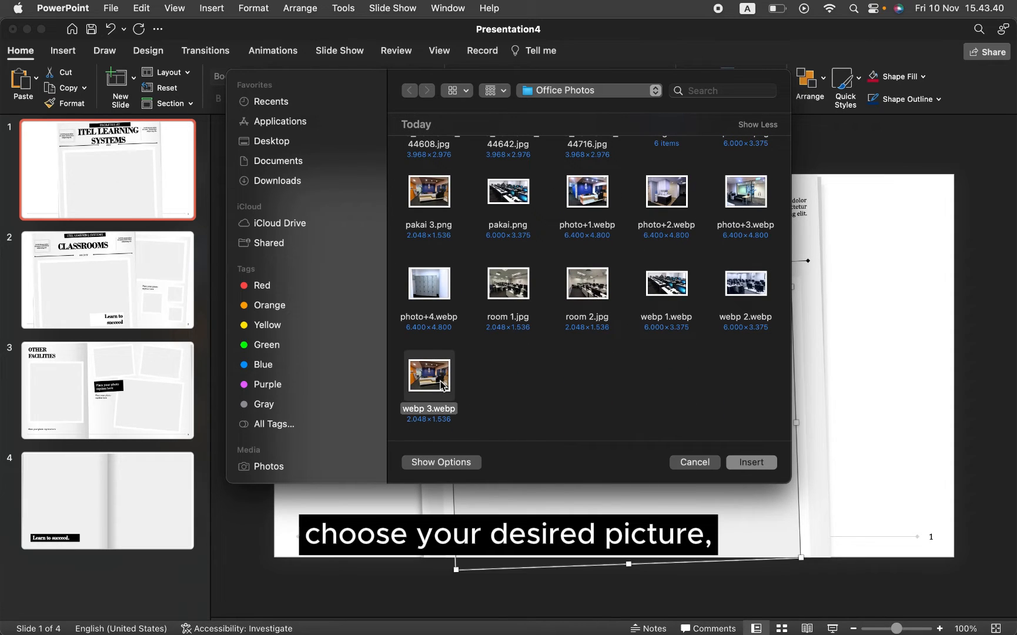
{"action": "left_click", "coordinate": [750, 462]}
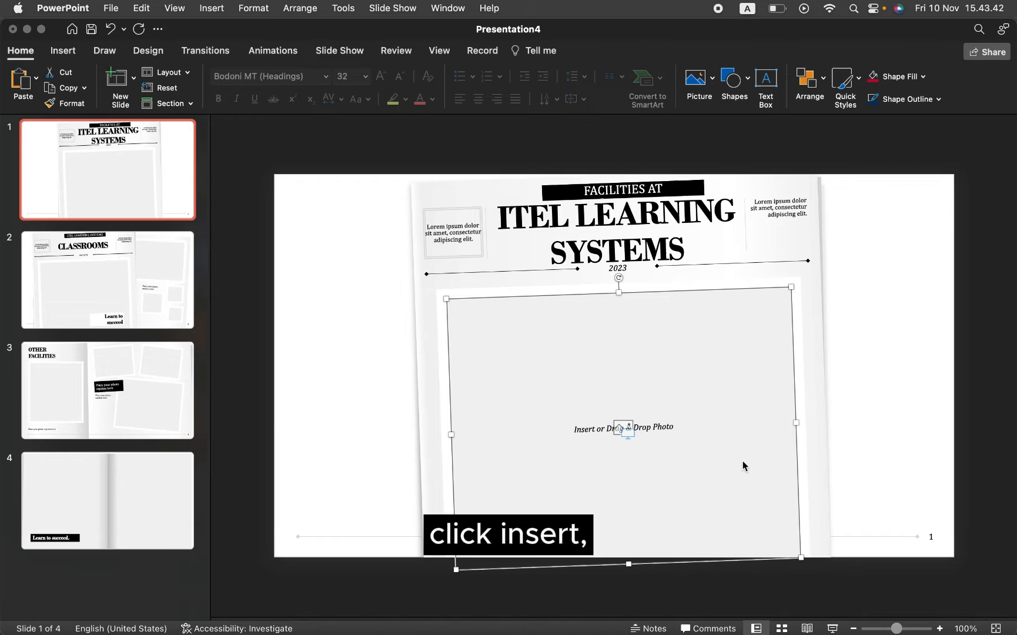
{"action": "left_click", "coordinate": [621, 429]}
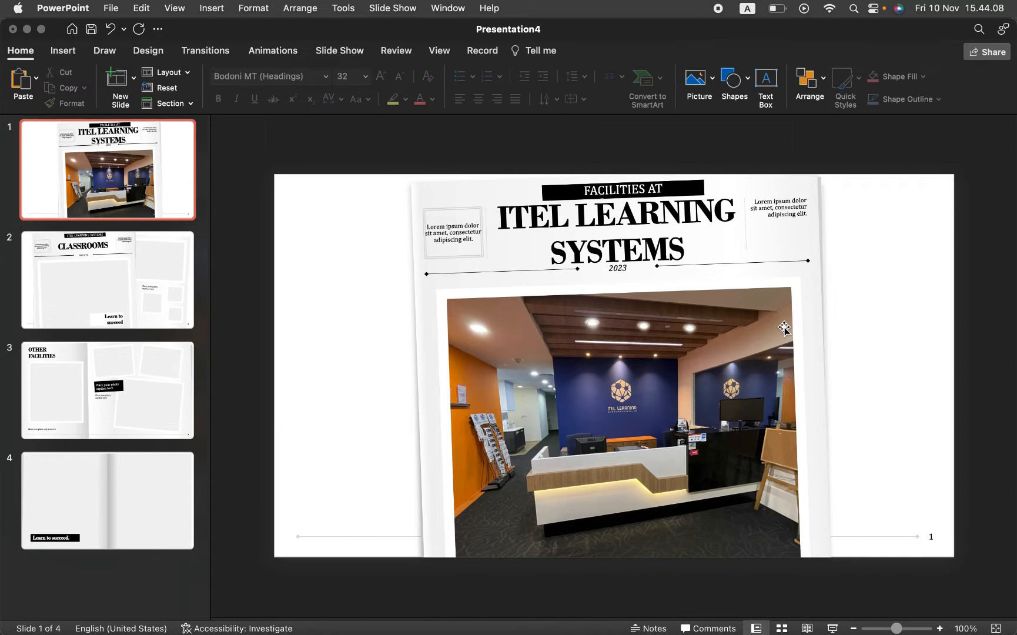
{"action": "left_click", "coordinate": [107, 280]}
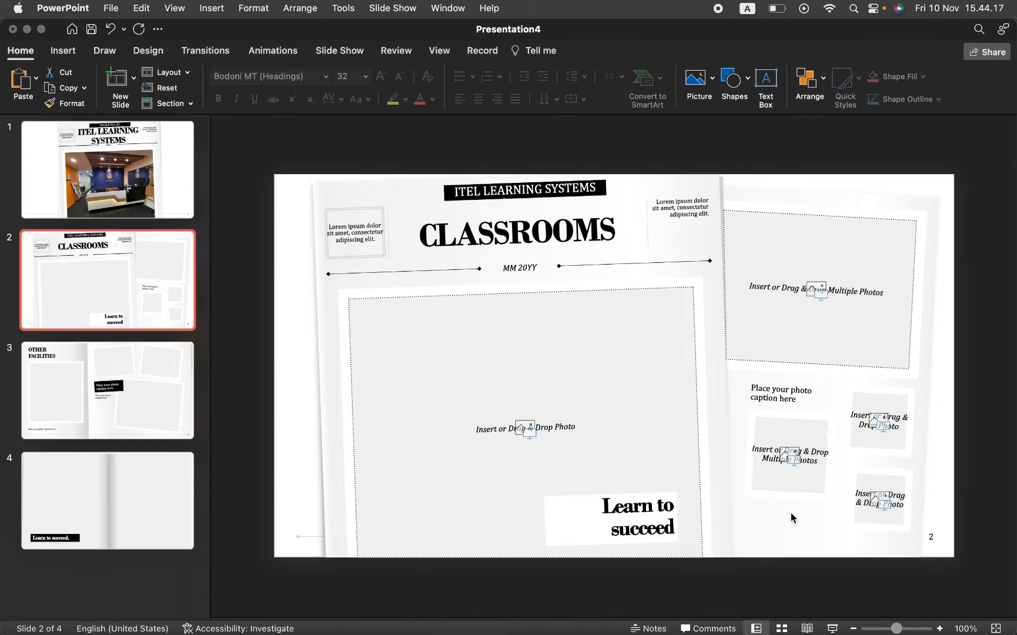
{"action": "mouse_move", "coordinate": [859, 303]}
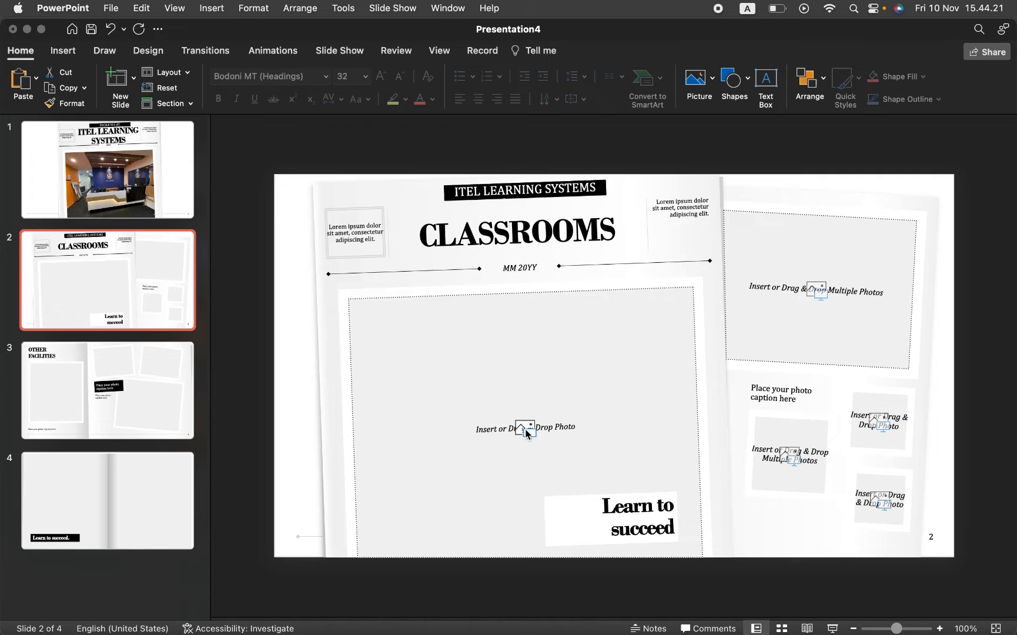
- Pick several classroom photos from Office Photos for the five Classrooms placeholders
{"action": "left_click", "coordinate": [524, 428]}
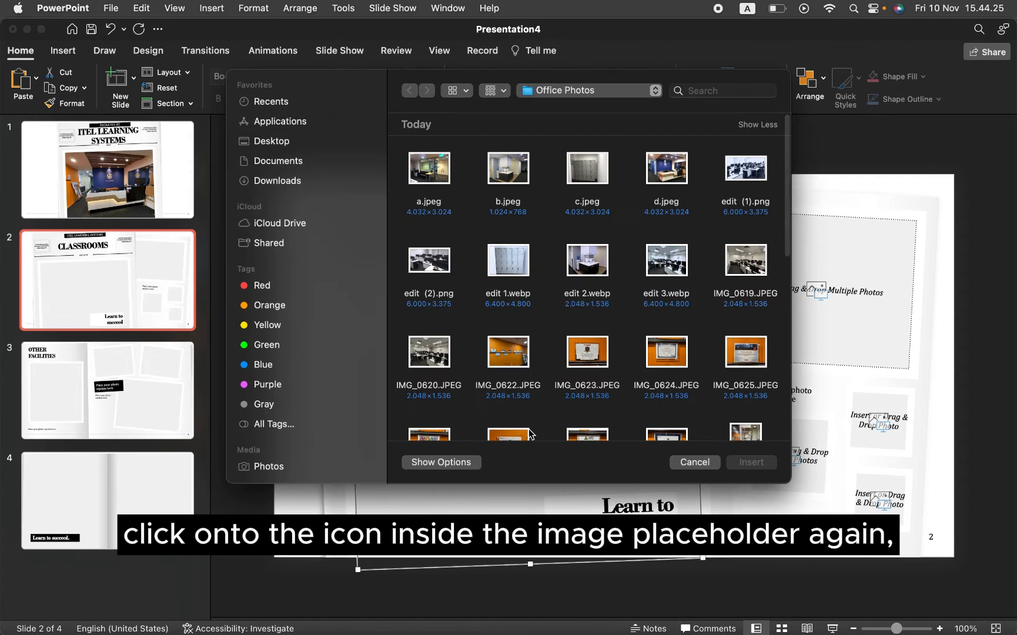
{"action": "mouse_move", "coordinate": [685, 202]}
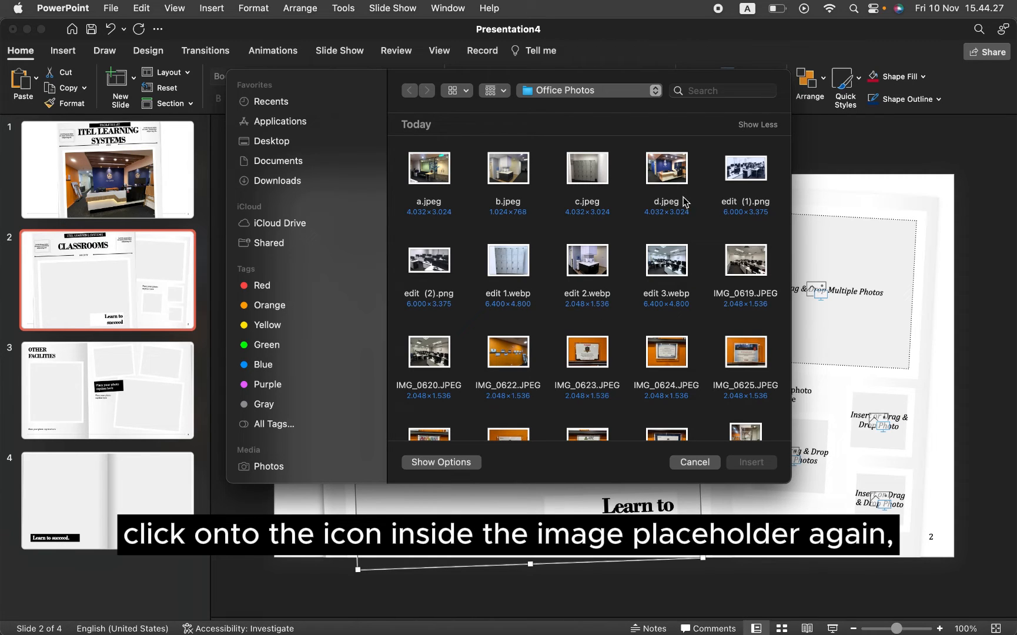
{"action": "scroll", "scroll_direction": "down", "scroll_amount": 3}
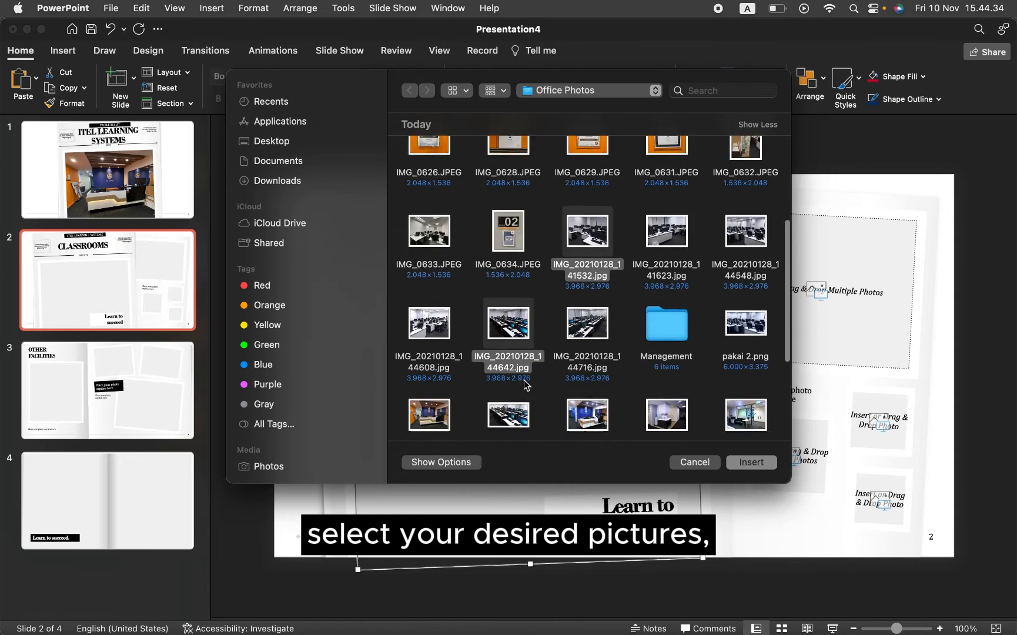
{"action": "scroll", "scroll_direction": "down", "scroll_amount": 3}
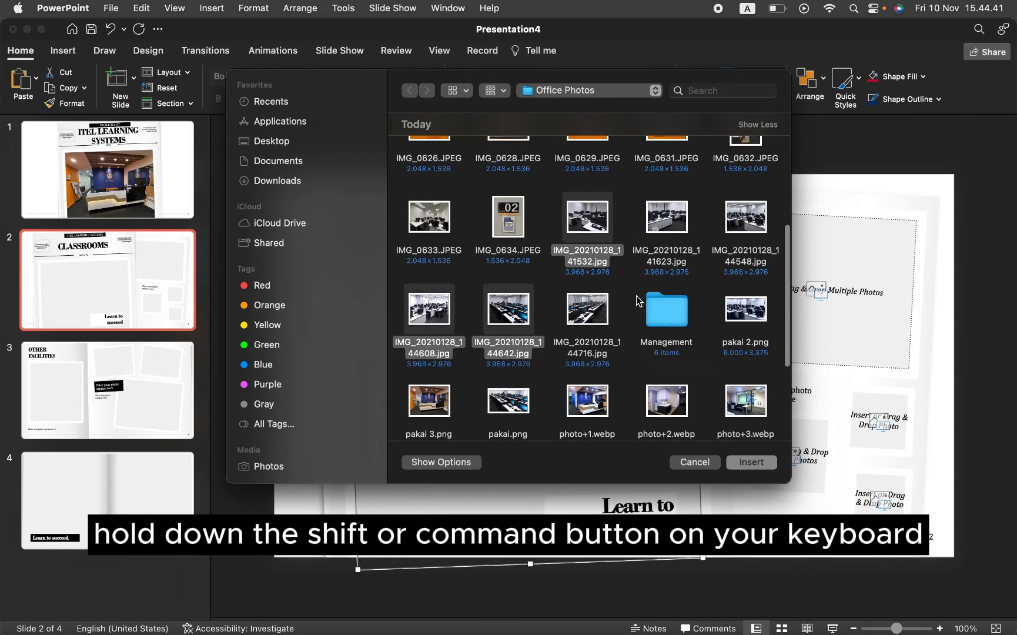
{"action": "scroll", "scroll_direction": "up", "scroll_amount": 3}
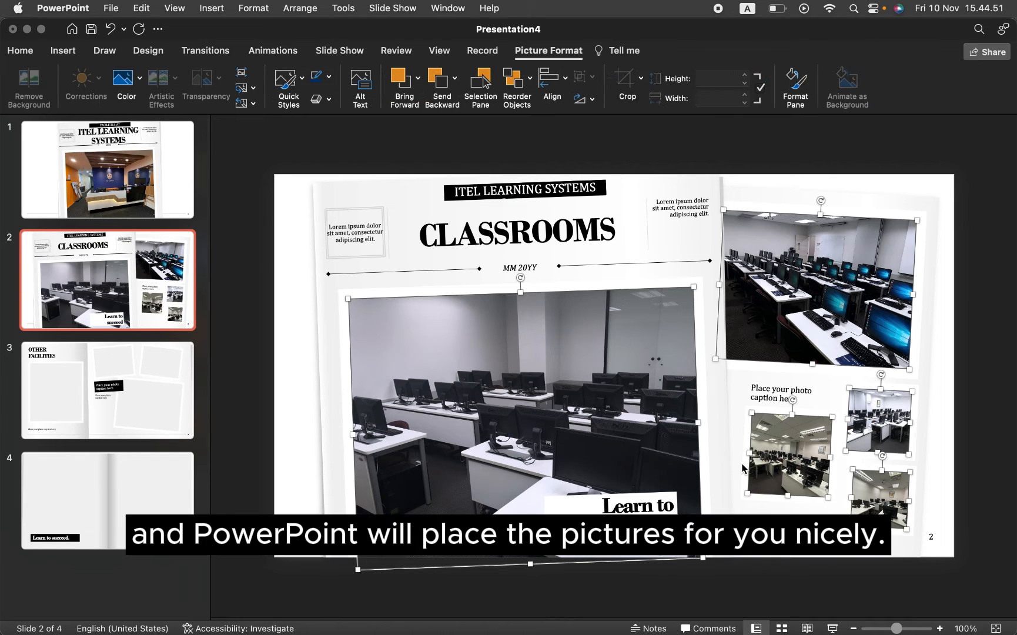
{"action": "mouse_move", "coordinate": [934, 420]}
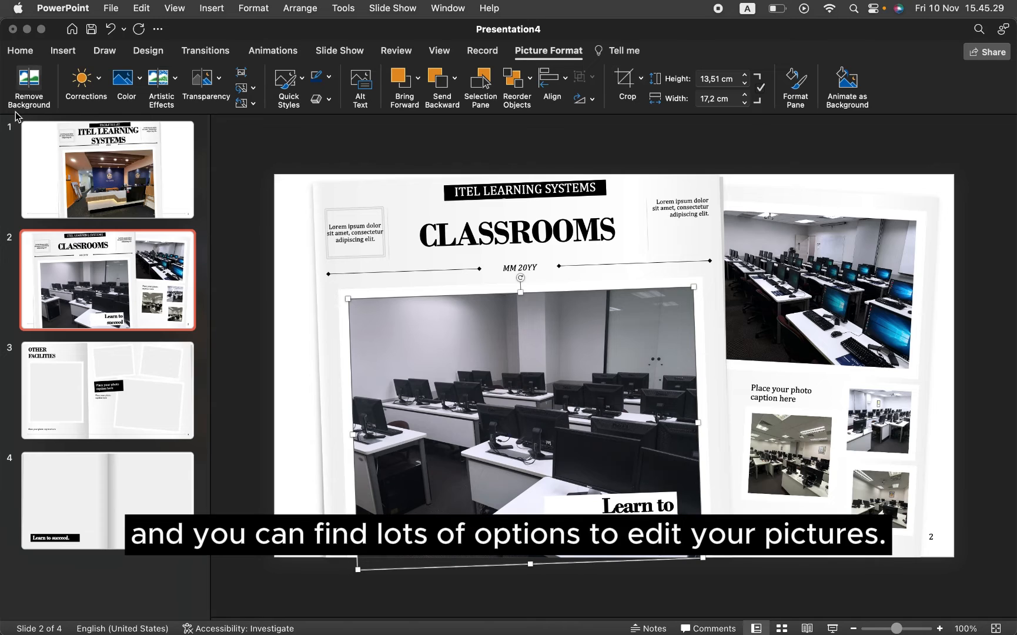
{"action": "mouse_move", "coordinate": [164, 112]}
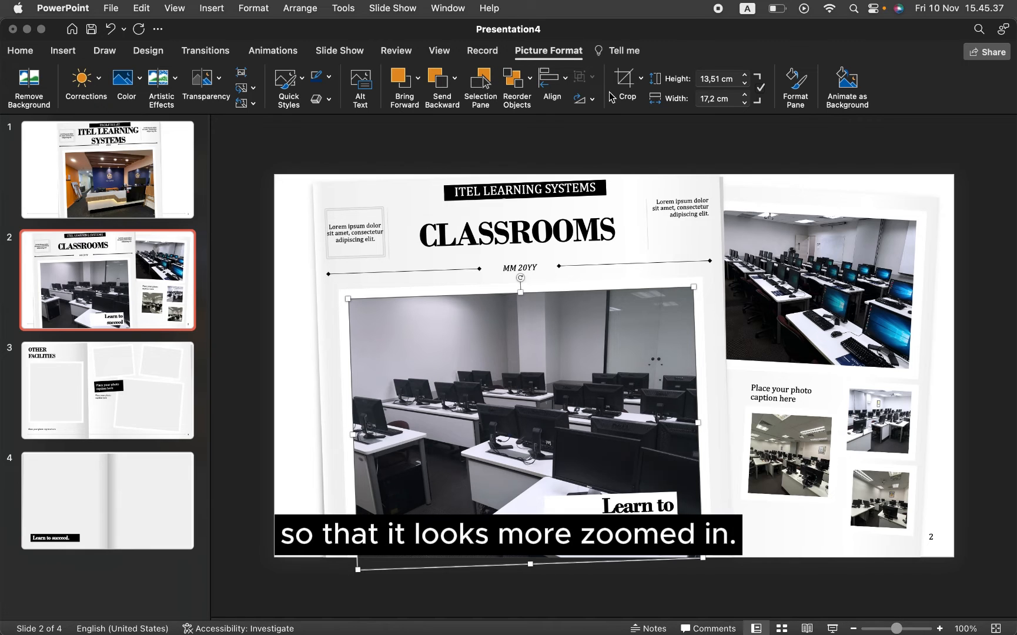
- Crop the large classroom photo on slide 2 to look more zoomed in
{"action": "left_click", "coordinate": [624, 78]}
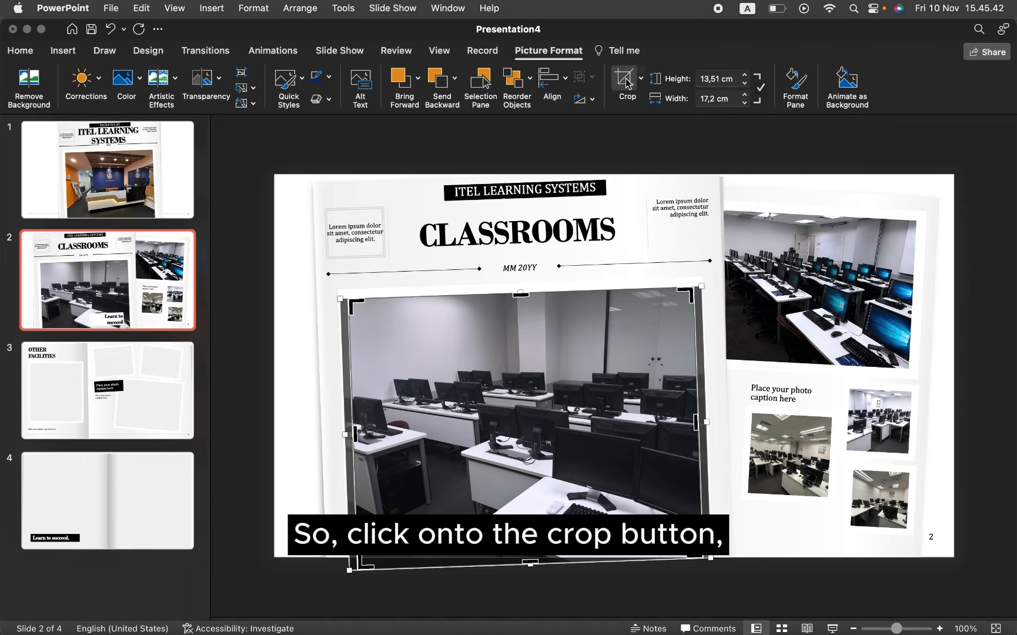
{"action": "left_click", "coordinate": [624, 78]}
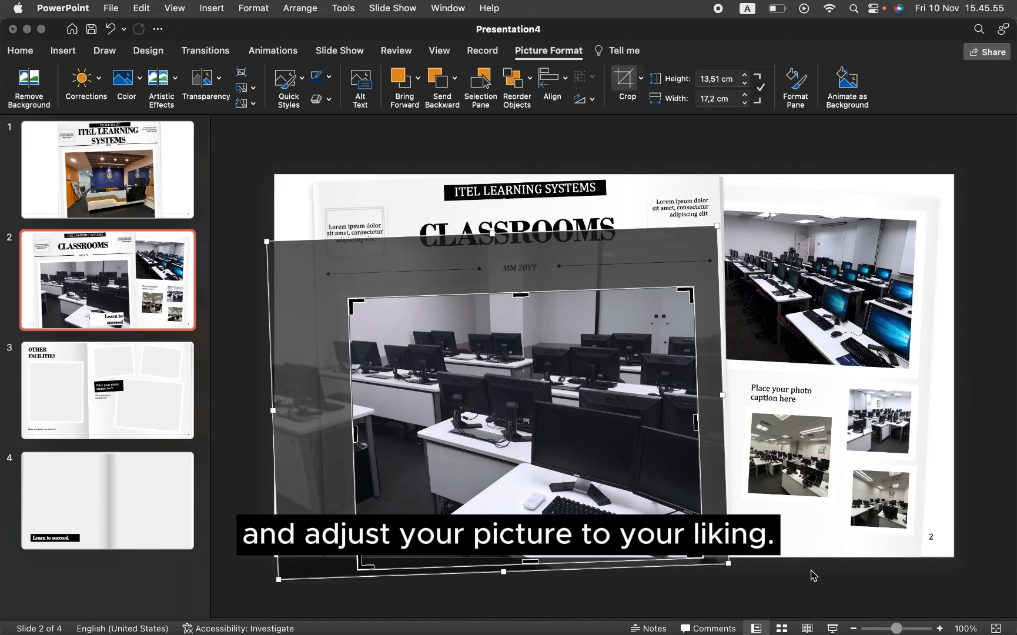
{"action": "left_click", "coordinate": [107, 390]}
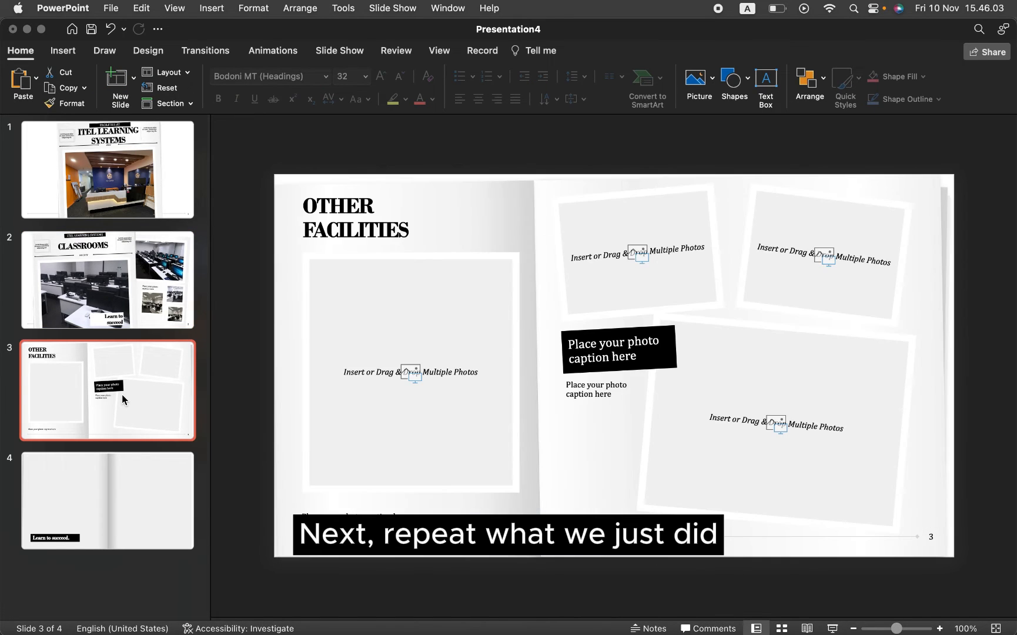
- Switch to the Other Facilities slide to add captioned facility photos
{"action": "left_click", "coordinate": [411, 371]}
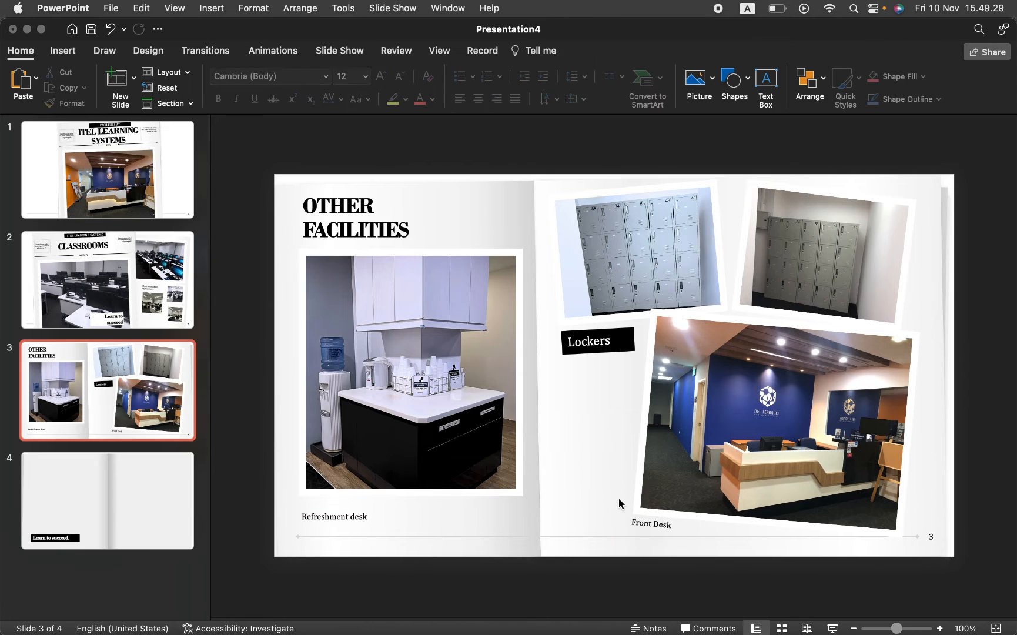
- Open the last slide for the front desk photo, then return to slide 1
{"action": "left_click", "coordinate": [107, 499]}
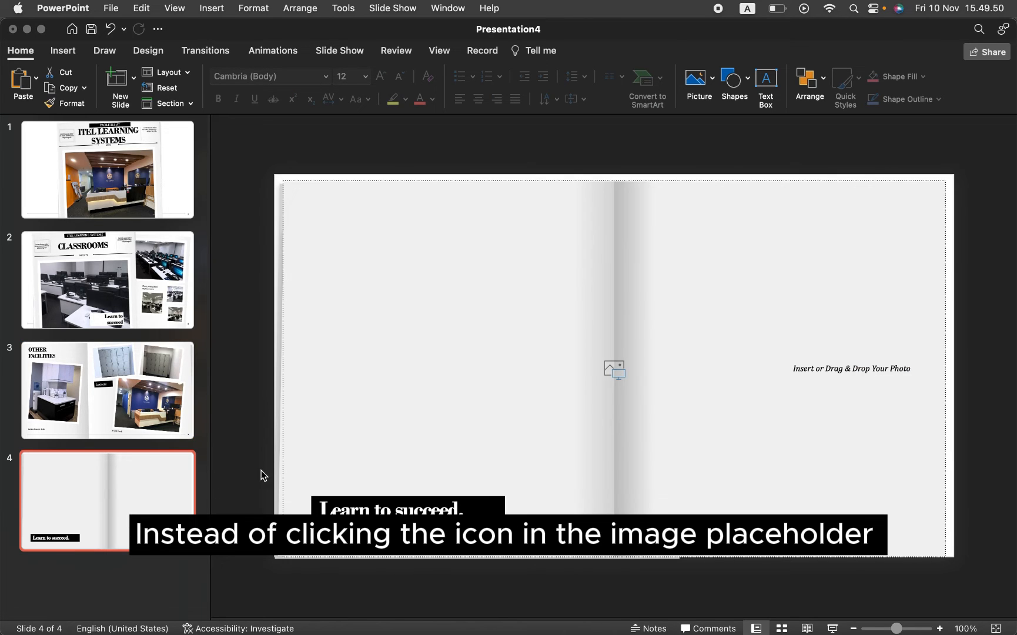
{"action": "mouse_move", "coordinate": [616, 378]}
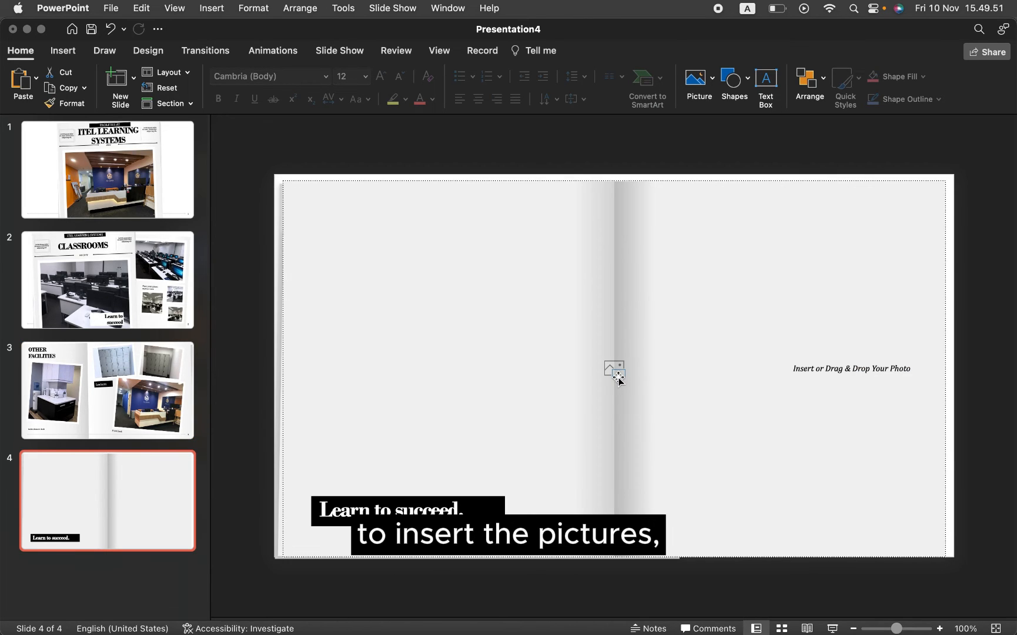
{"action": "mouse_move", "coordinate": [841, 378]}
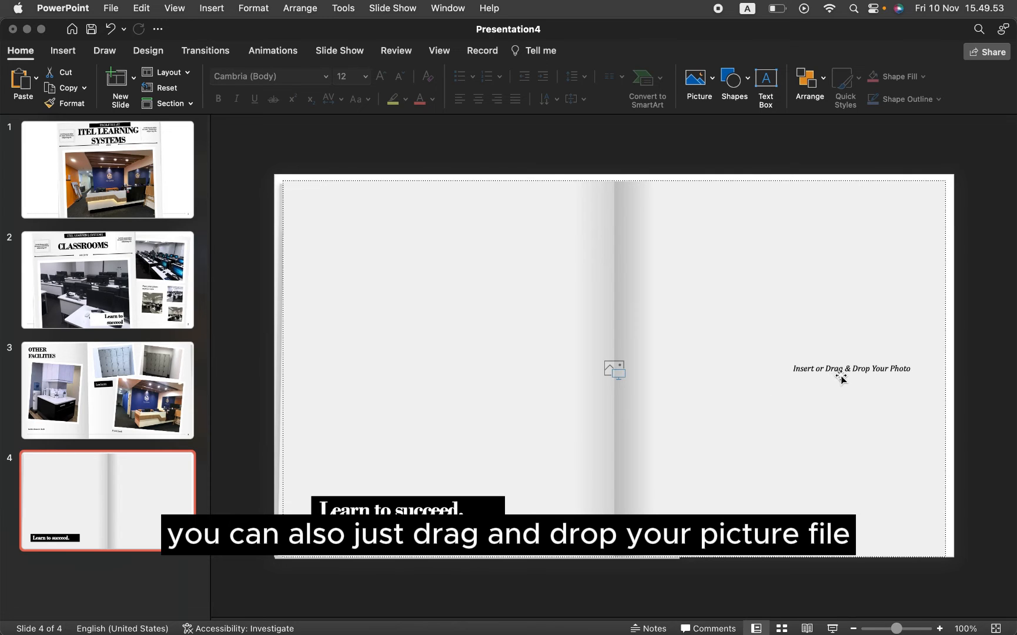
{"action": "mouse_move", "coordinate": [609, 444]}
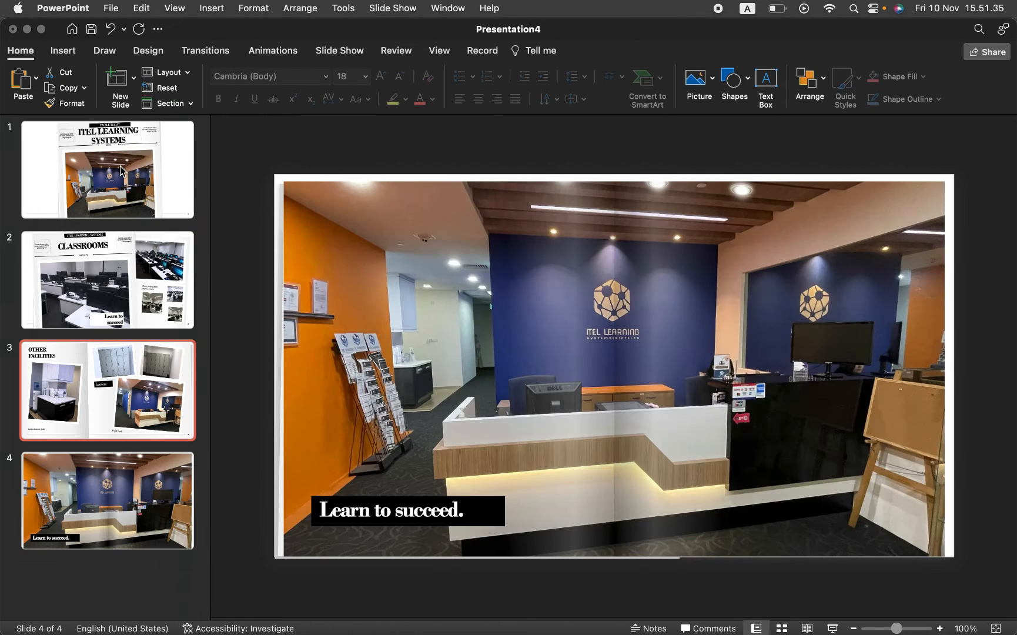
{"action": "left_click", "coordinate": [107, 170]}
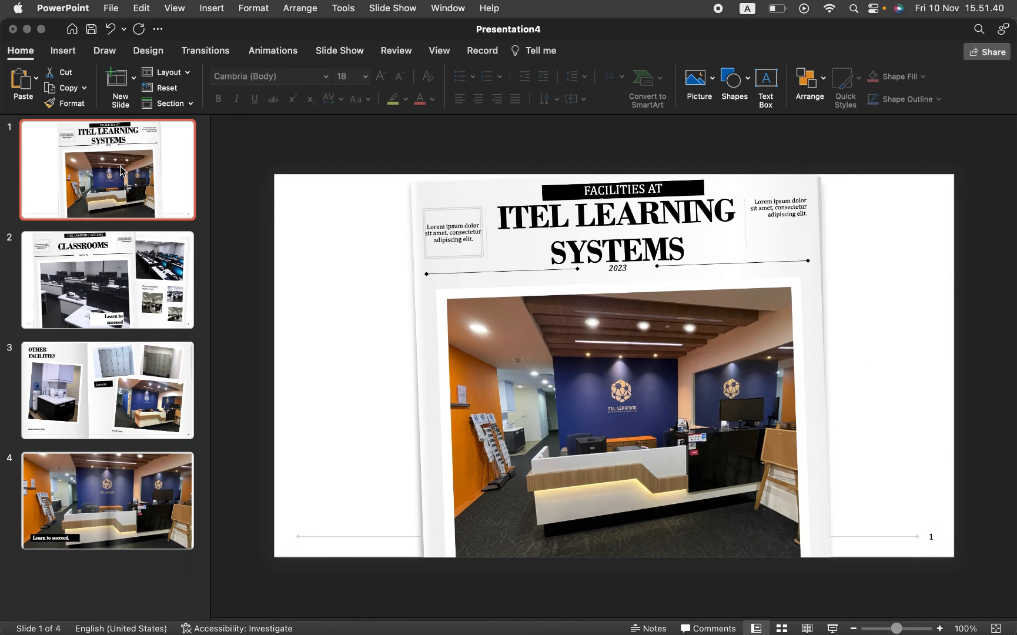